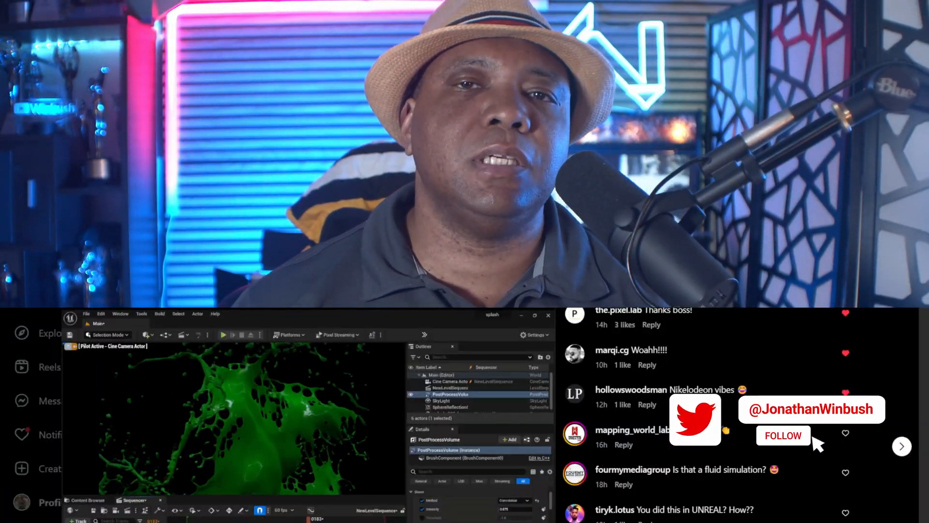
Preview the Water Splashes video, then send splash_006_base_speed_High_Res.abc from Explorer into Unreal.
{"action": "left_click", "coordinate": [782, 436]}
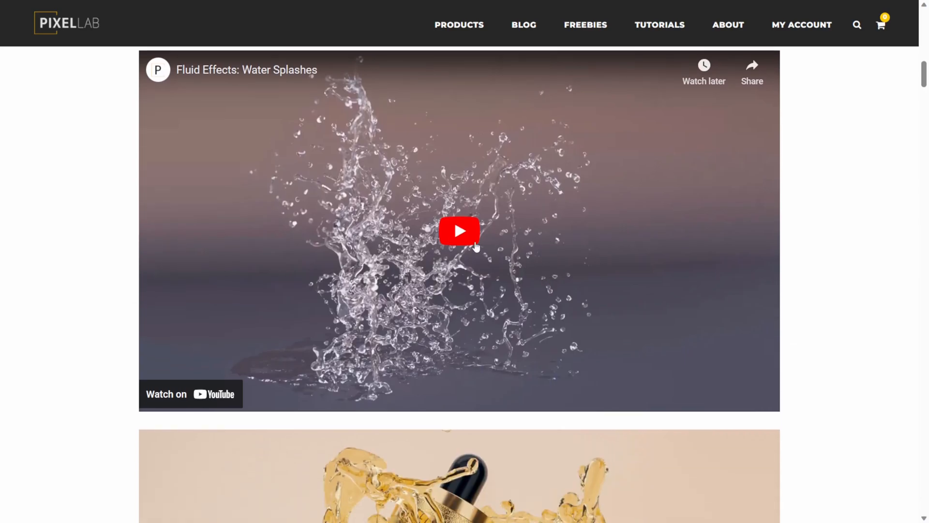
{"action": "left_click", "coordinate": [459, 230]}
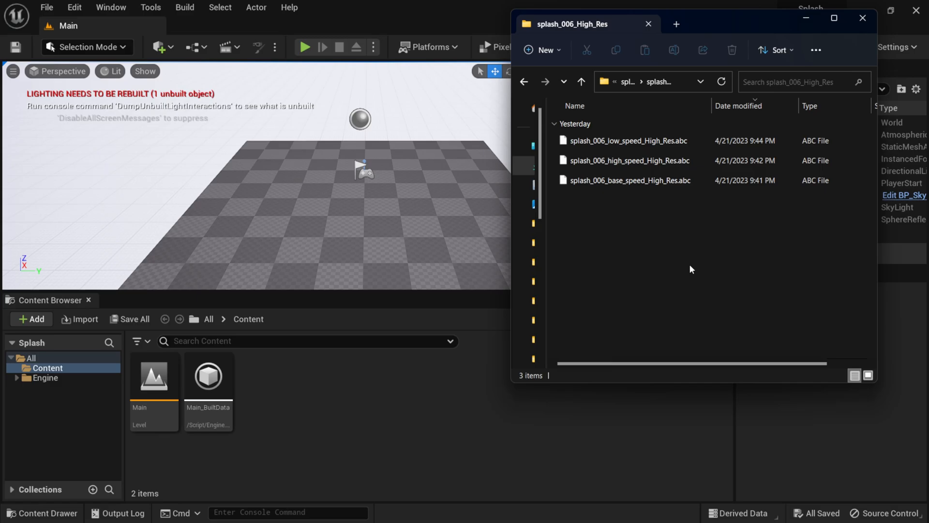
{"action": "mouse_move", "coordinate": [688, 245]}
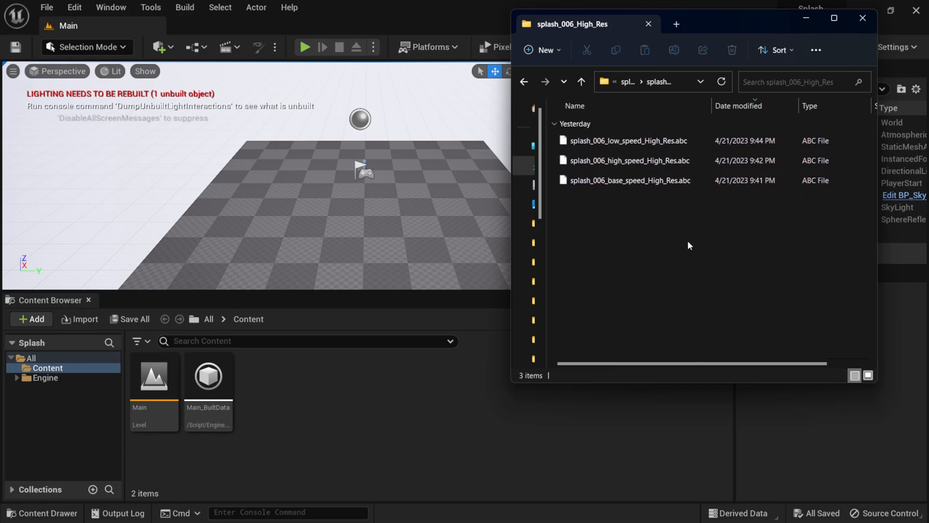
{"action": "left_click", "coordinate": [628, 160]}
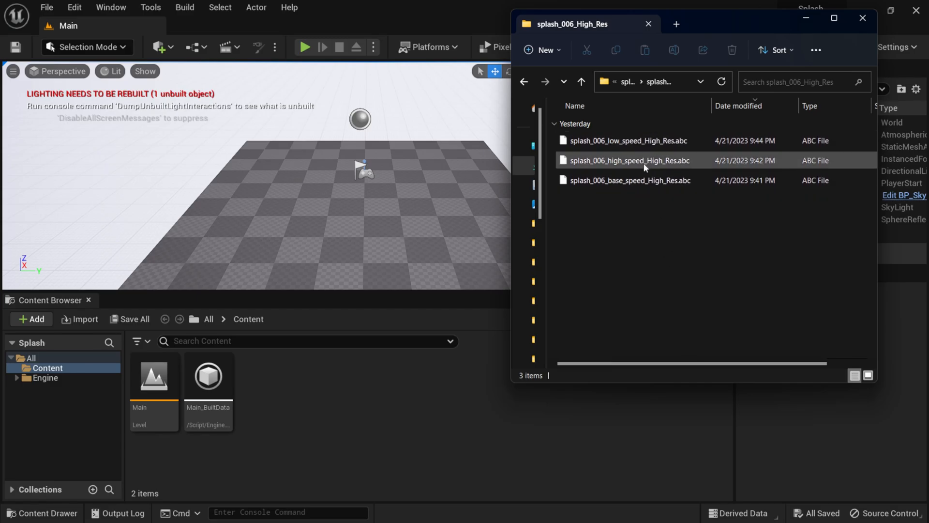
{"action": "left_click", "coordinate": [630, 180]}
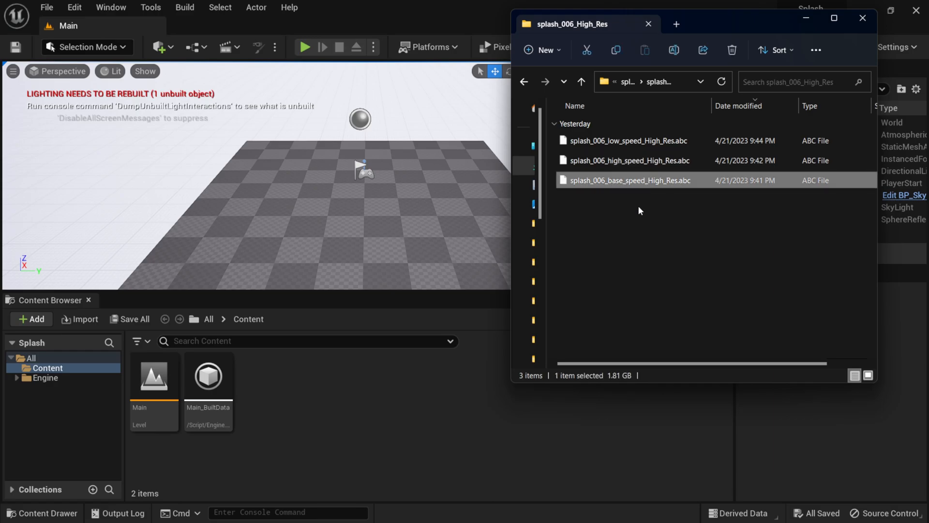
{"action": "double_click", "coordinate": [630, 180]}
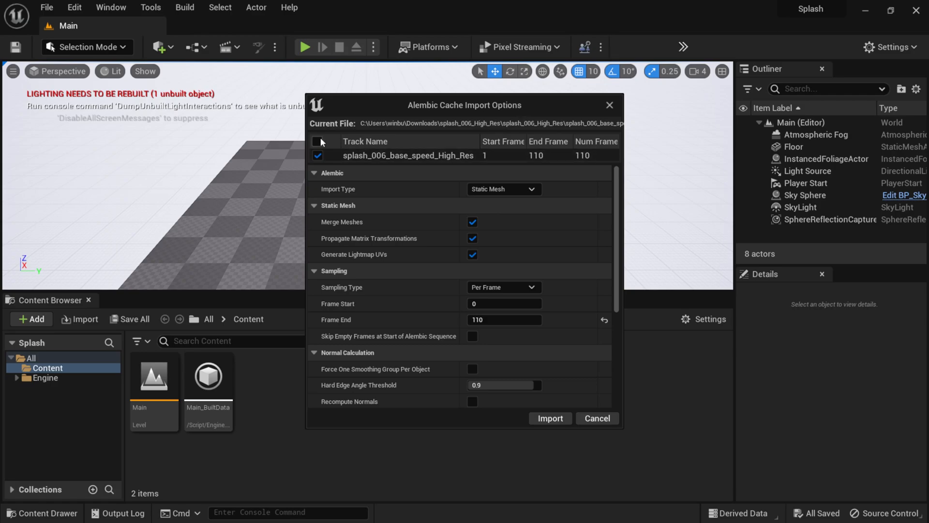
Set the Alembic Import Type to Geometry Cache.
{"action": "left_click", "coordinate": [318, 141]}
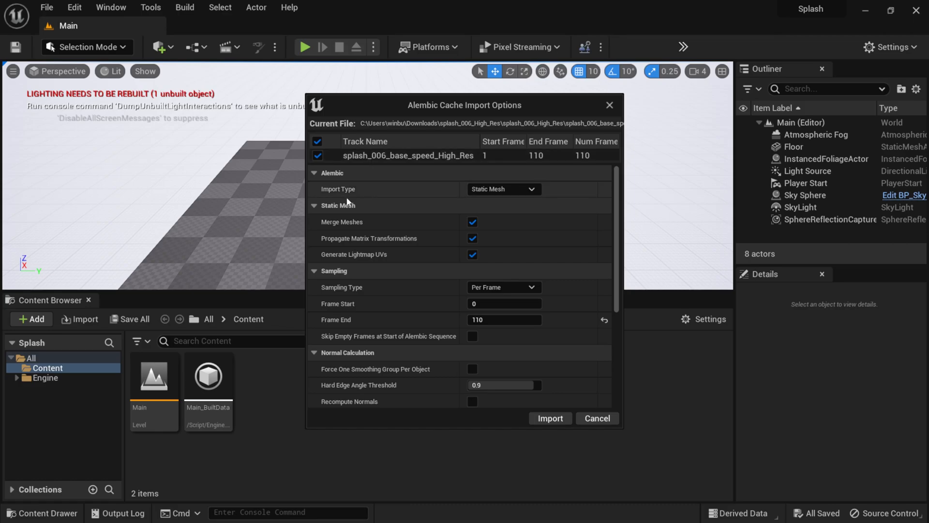
{"action": "left_click", "coordinate": [502, 189]}
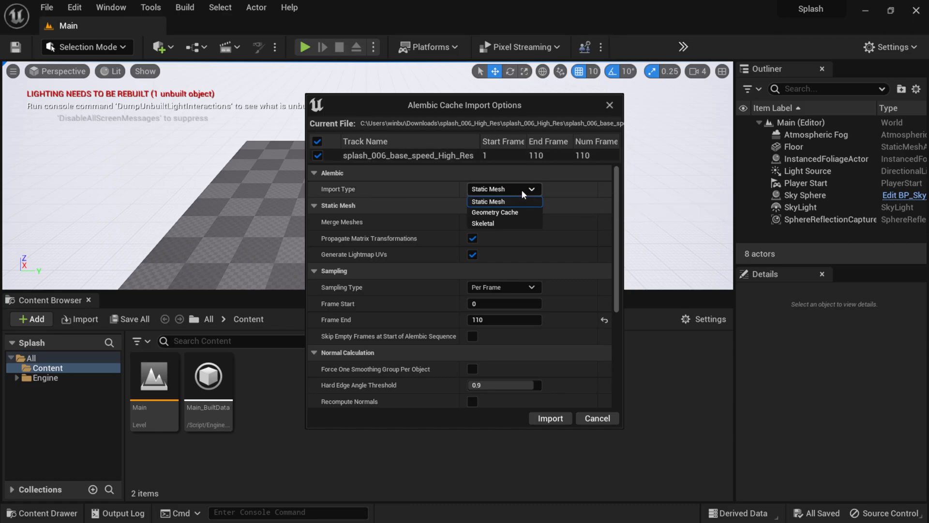
{"action": "left_click", "coordinate": [495, 212]}
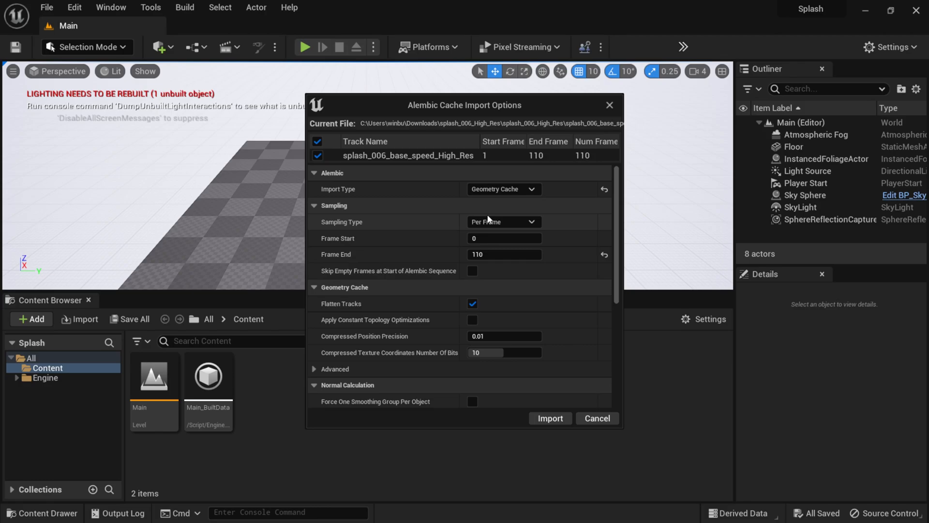
{"action": "mouse_move", "coordinate": [503, 189]}
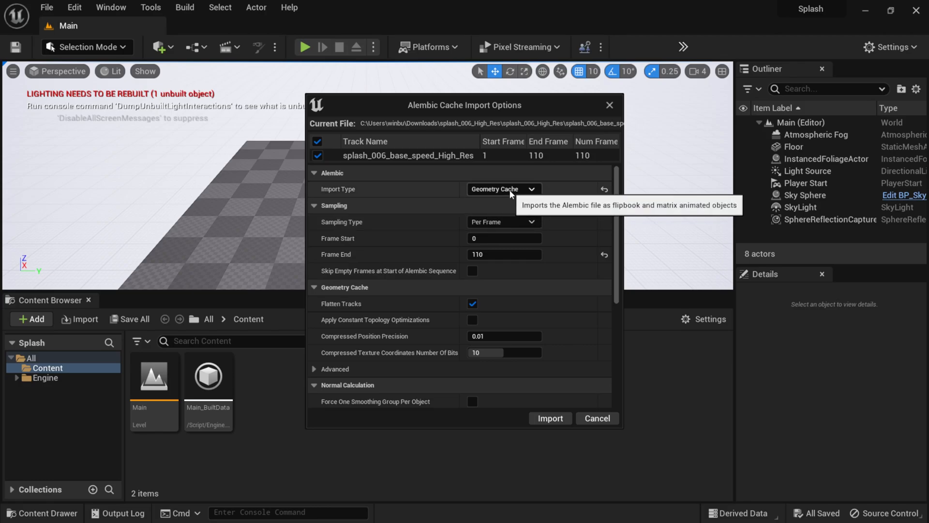
{"action": "mouse_move", "coordinate": [361, 235]}
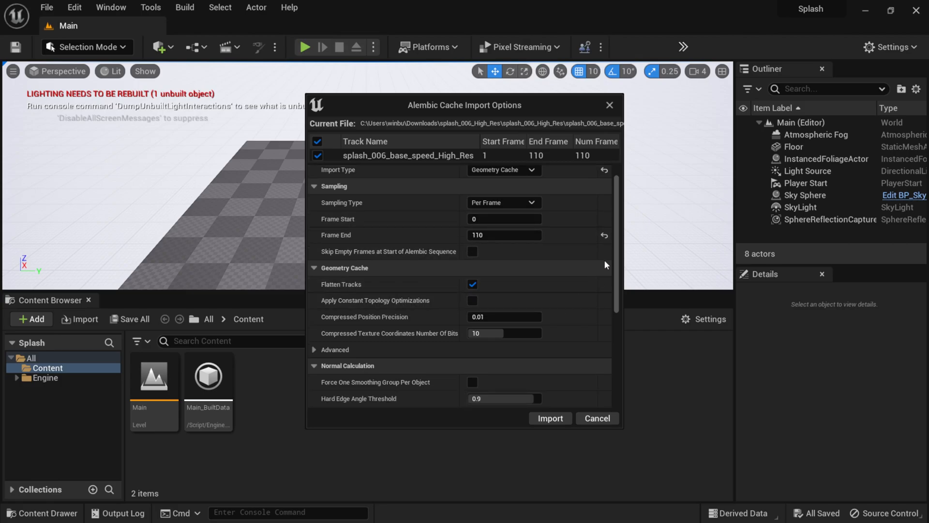
Enable Recompute Normals, disable Ignore Degenerate Triangles, and run the import.
{"action": "scroll", "scroll_direction": "down", "scroll_amount": 3}
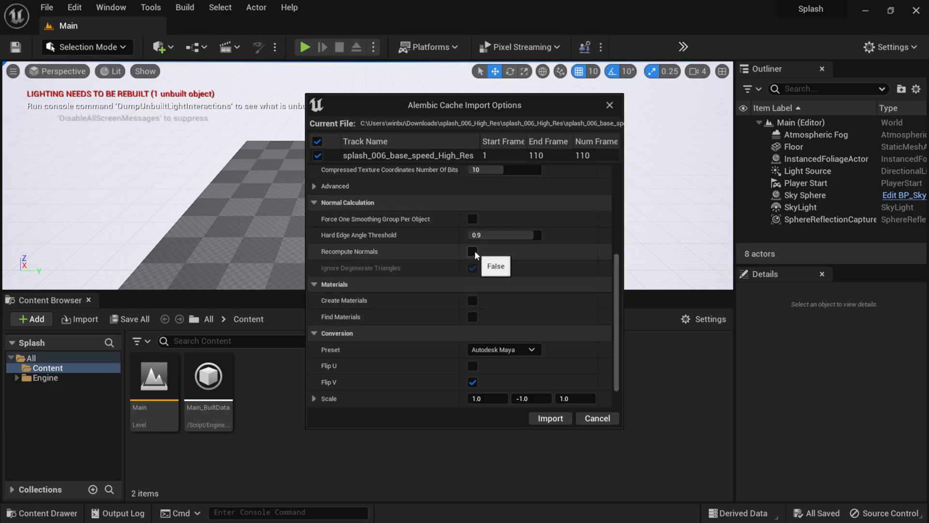
{"action": "left_click", "coordinate": [472, 252]}
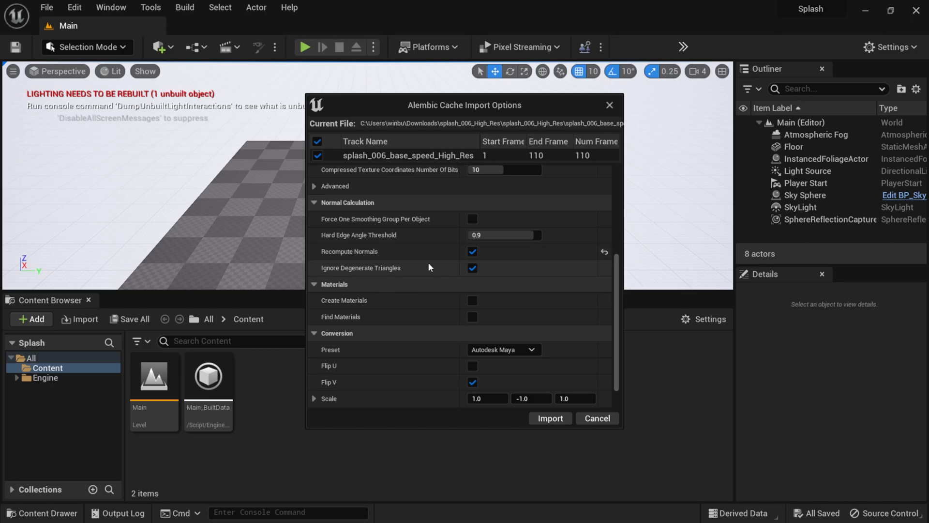
{"action": "left_click", "coordinate": [473, 268]}
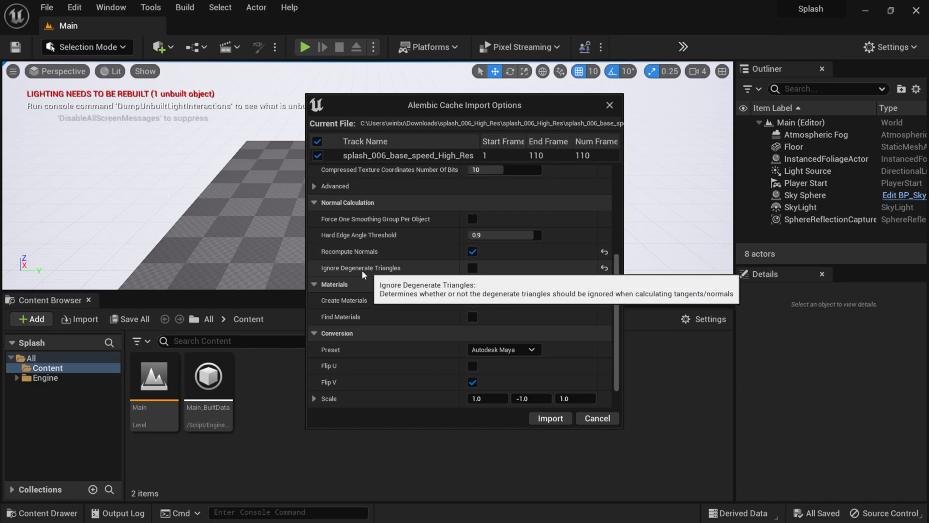
{"action": "mouse_move", "coordinate": [586, 279]}
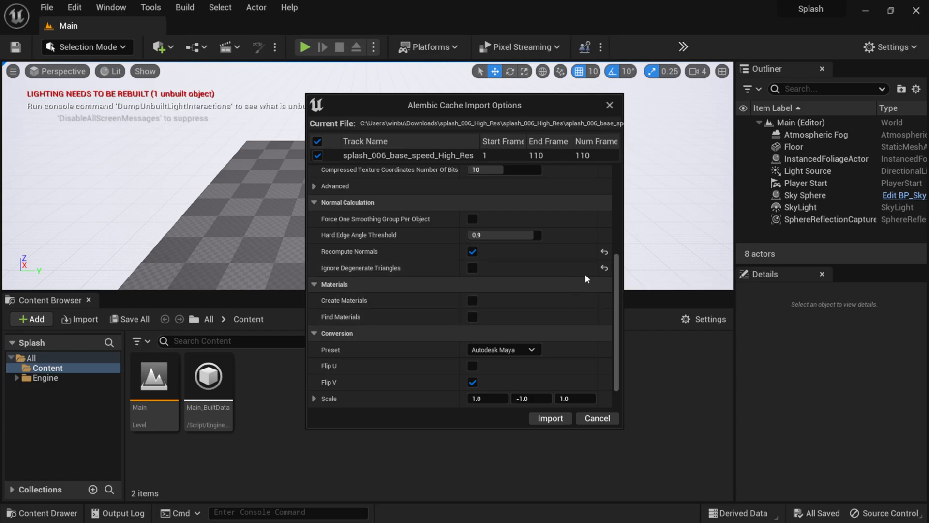
{"action": "scroll", "scroll_direction": "down", "scroll_amount": 3}
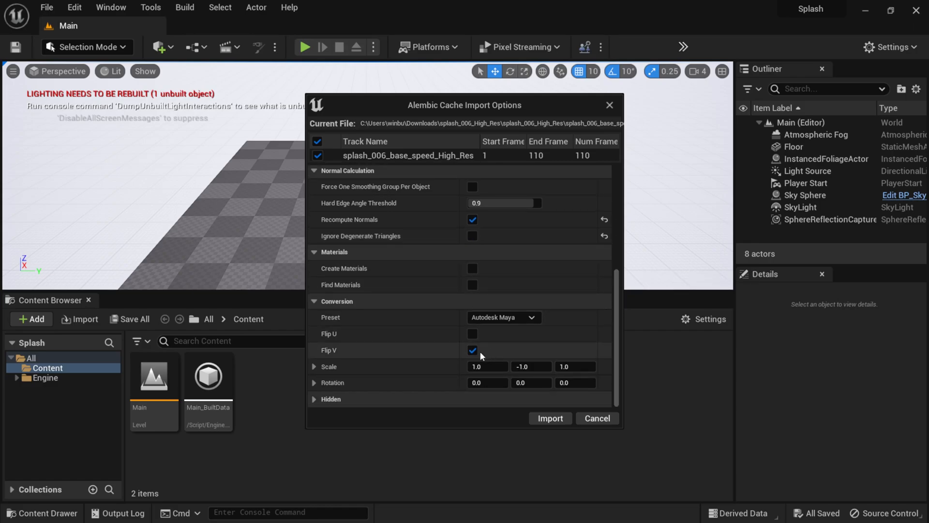
{"action": "left_click", "coordinate": [549, 418]}
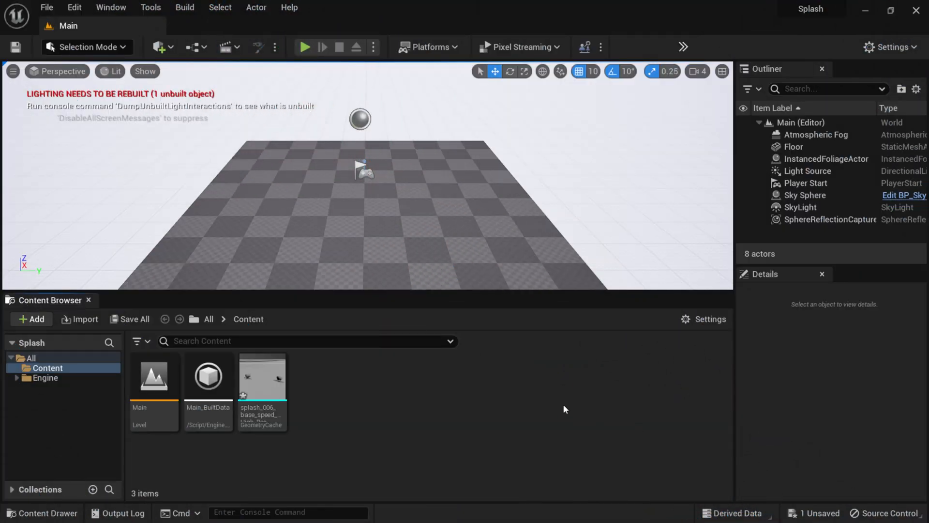
{"action": "mouse_move", "coordinate": [262, 378]}
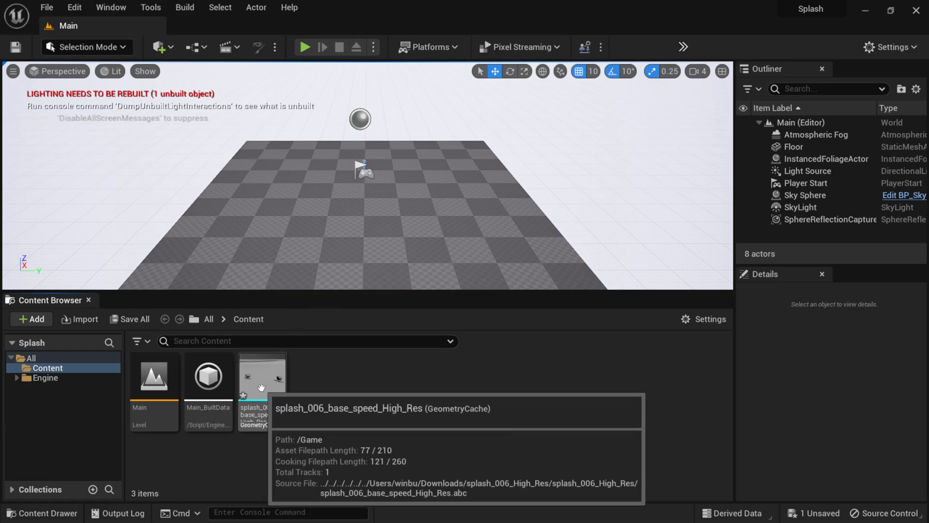
Drop the GeometryCache into the viewport, select it for transform edits, and target Player Start for removal.
{"action": "left_click_drag", "start_coordinate": [261, 377], "coordinate": [365, 175]}
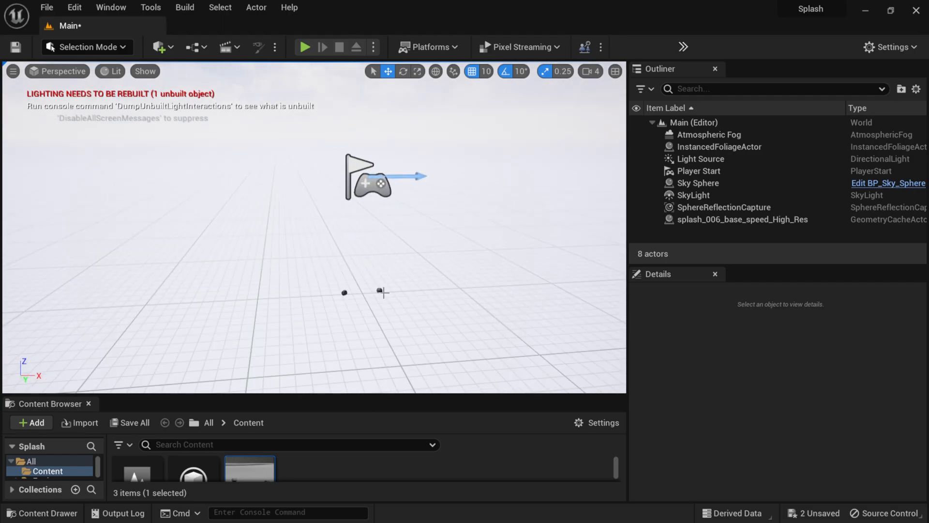
{"action": "left_click", "coordinate": [743, 219]}
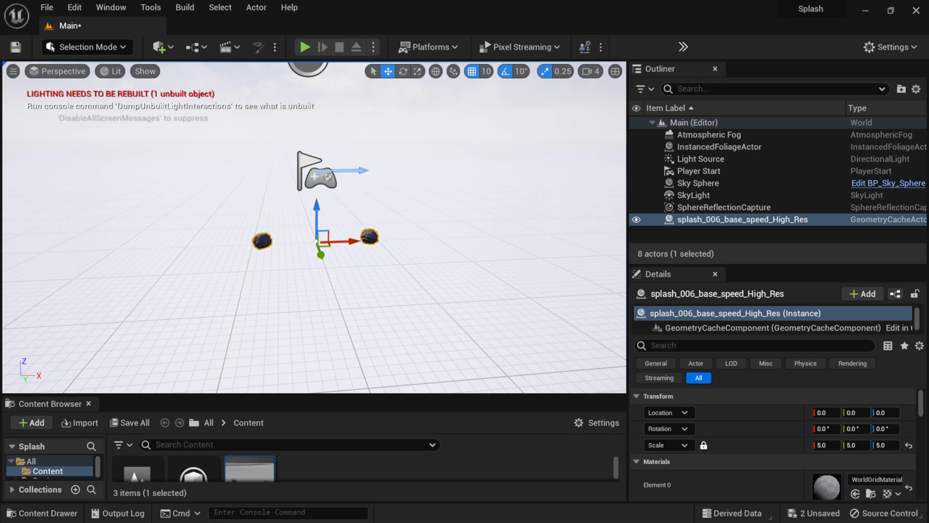
{"action": "left_click", "coordinate": [700, 170]}
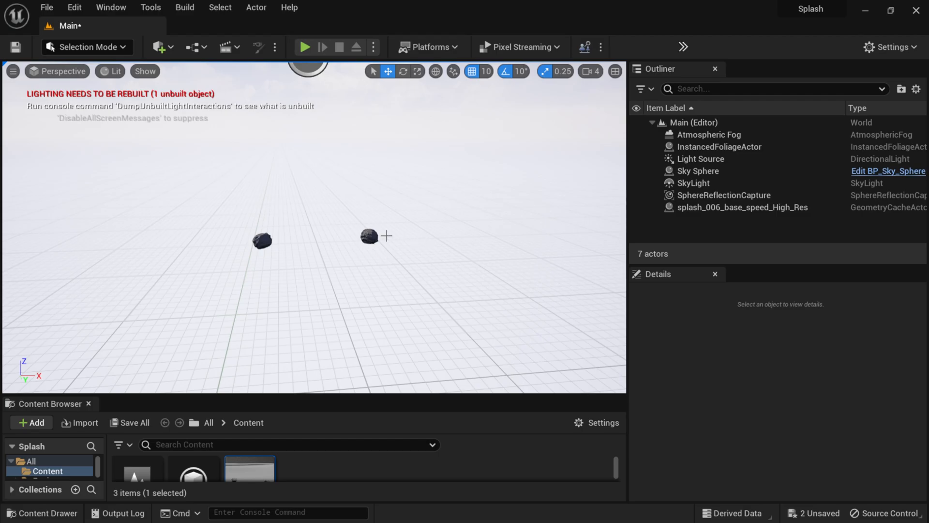
{"action": "mouse_move", "coordinate": [224, 46]}
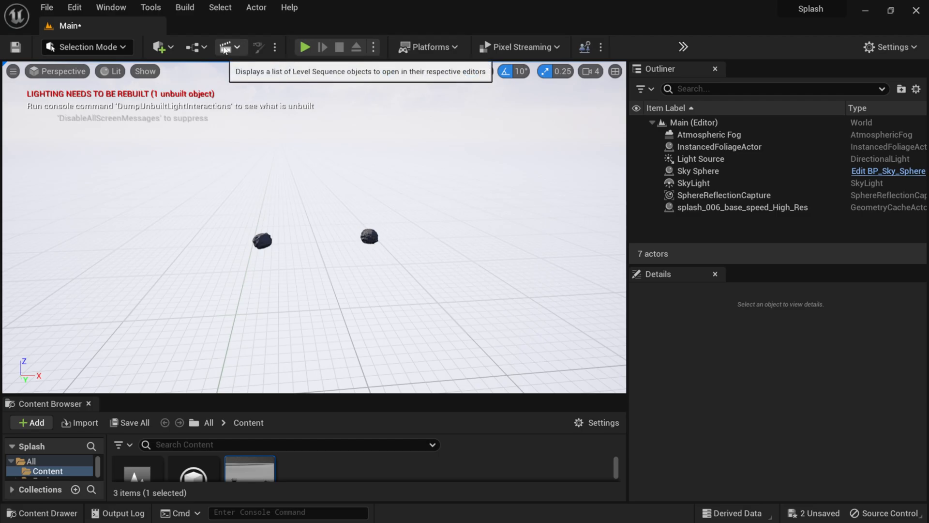
Add a Level Sequence via Cinematics and save it as NewLevelSequence in Content.
{"action": "left_click", "coordinate": [236, 47]}
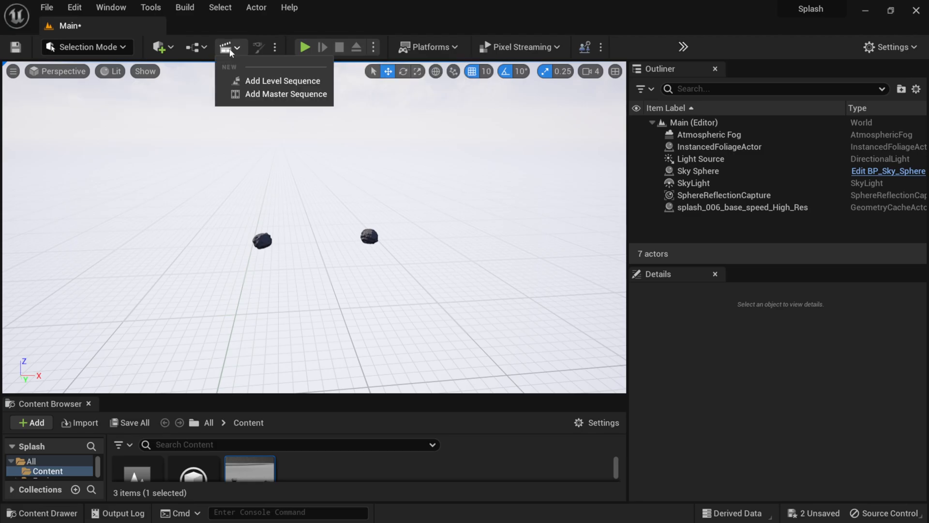
{"action": "left_click", "coordinate": [283, 80]}
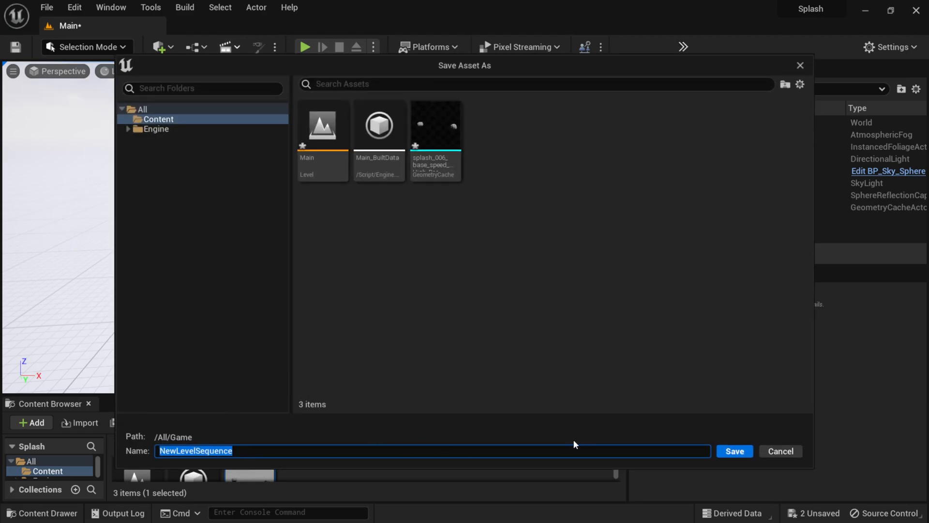
{"action": "left_click", "coordinate": [734, 451]}
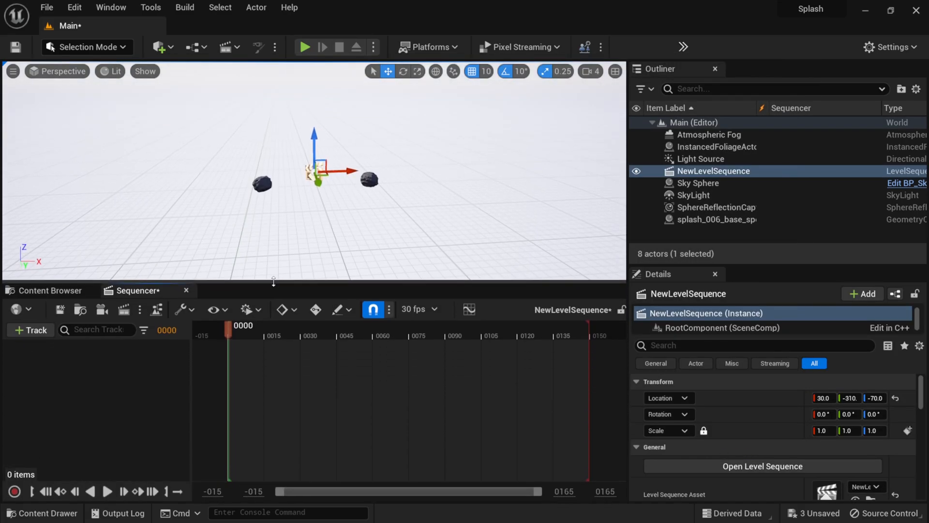
Bind the splash actor into Sequencer and give it a Geometry Cache track.
{"action": "left_click", "coordinate": [717, 220]}
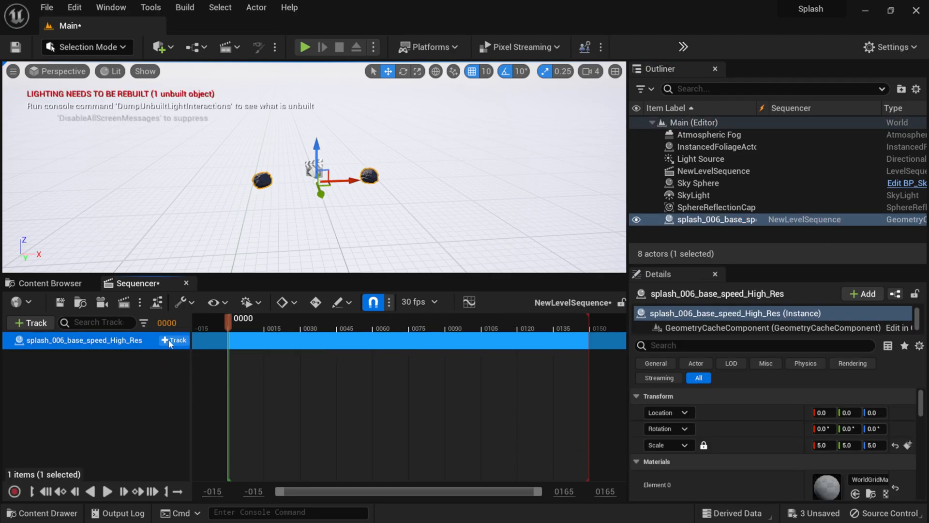
{"action": "left_click", "coordinate": [173, 340]}
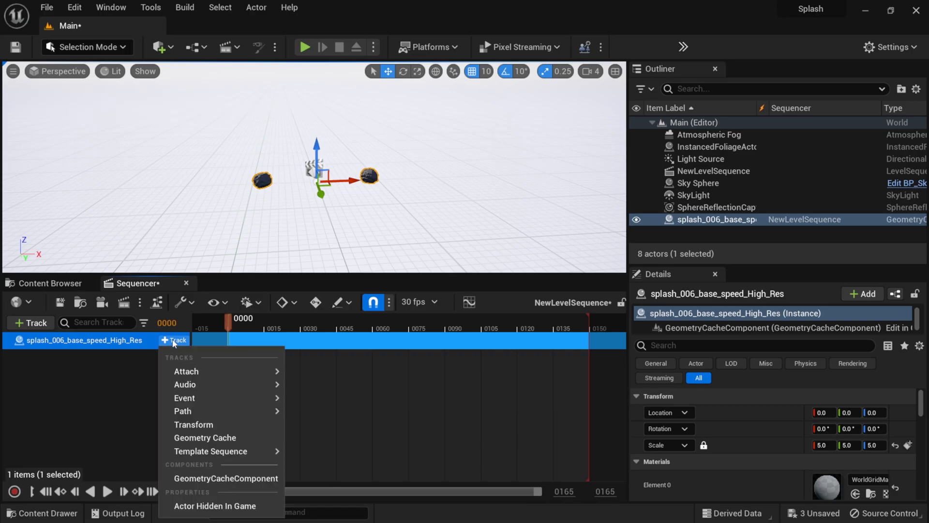
{"action": "mouse_move", "coordinate": [205, 438]}
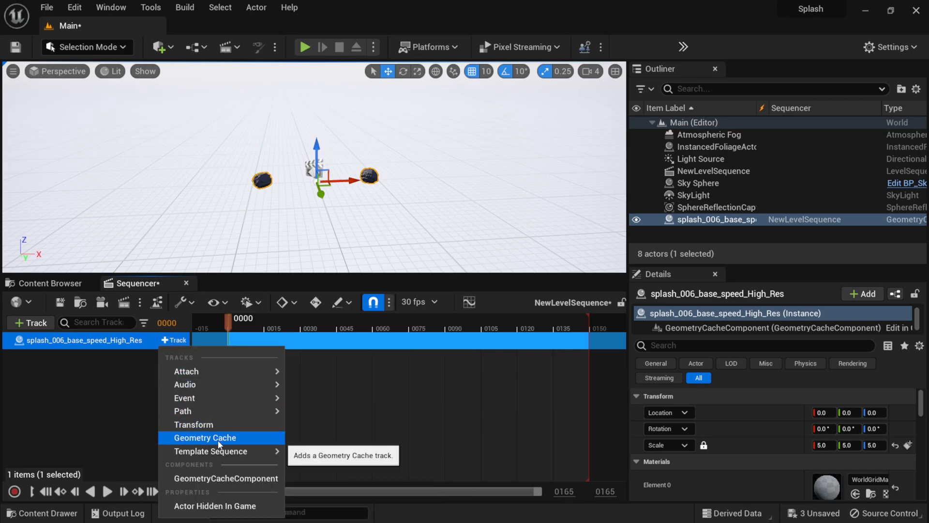
{"action": "left_click", "coordinate": [205, 438]}
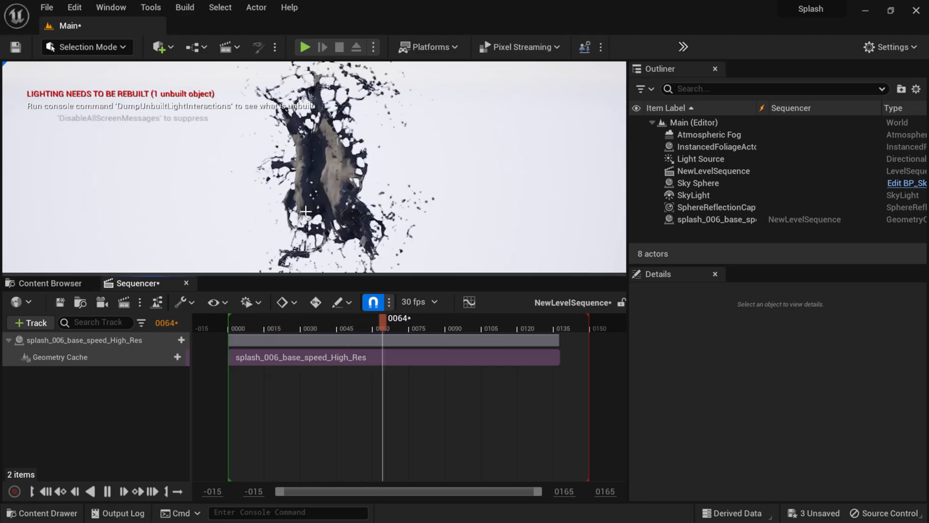
Scrub the playhead to about frame 124 to see the splash spread widely.
{"action": "left_click_drag", "start_coordinate": [383, 319], "coordinate": [528, 319]}
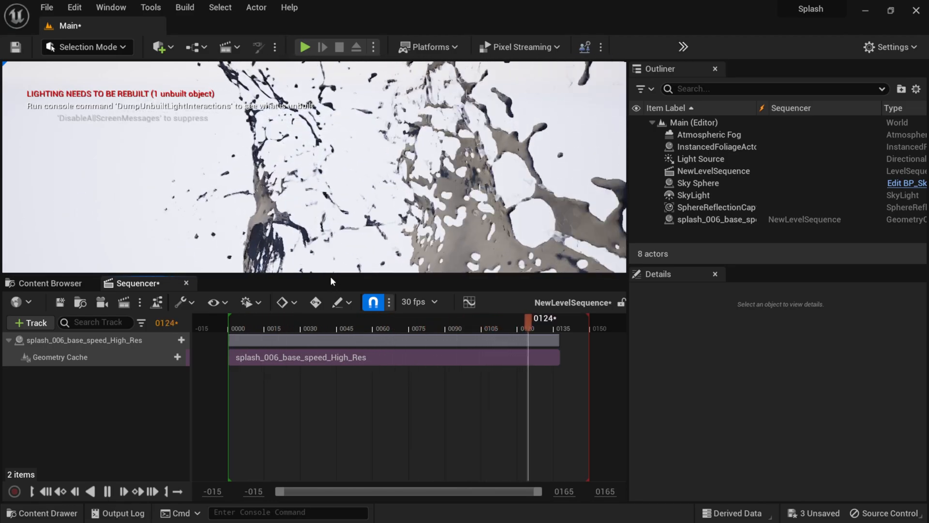